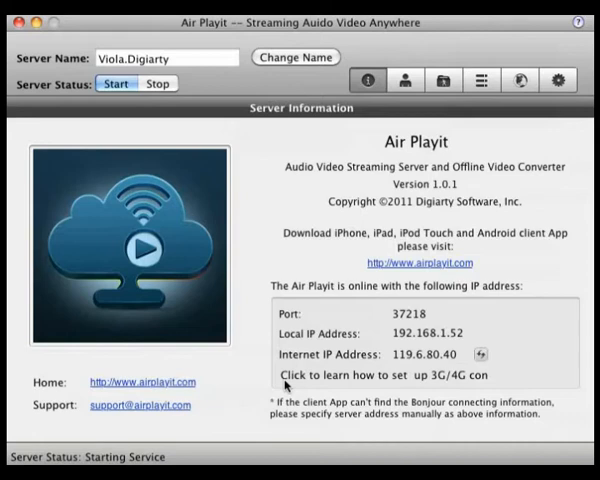
mouse_move(404, 104)
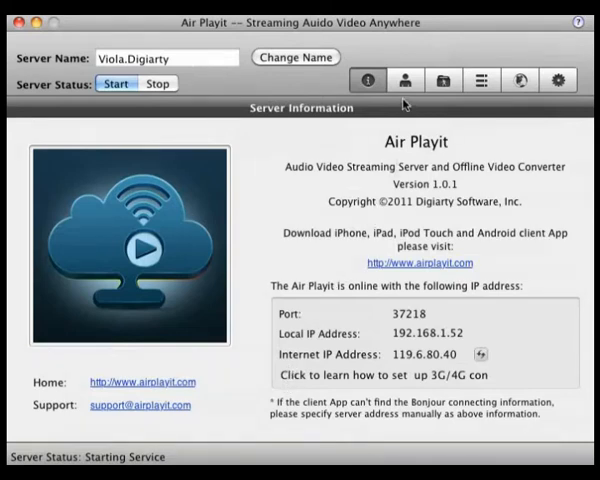
Show the Permission settings listing the server's user groups.
click(404, 80)
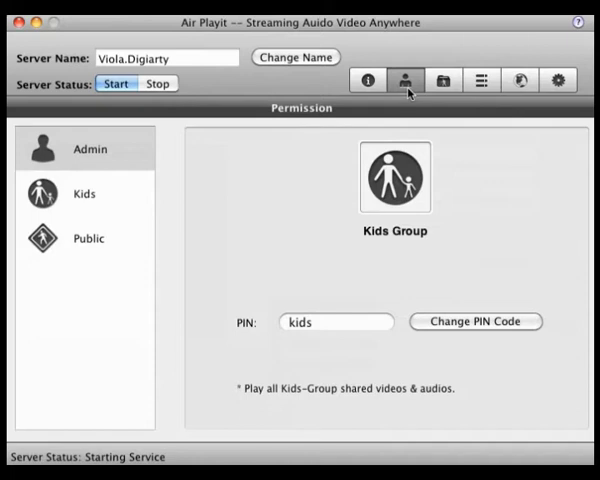
mouse_move(308, 126)
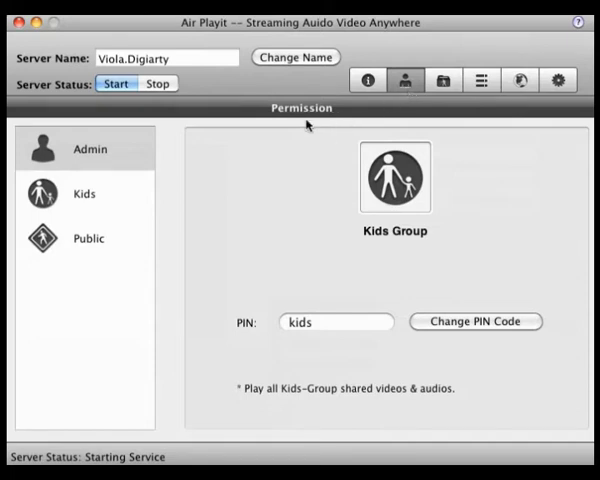
mouse_move(132, 160)
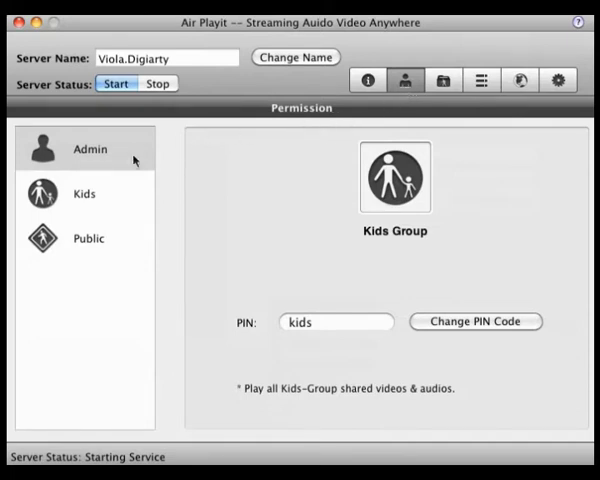
Review the Kids PIN, Public no-PIN and Admin PIN group settings in turn.
click(84, 192)
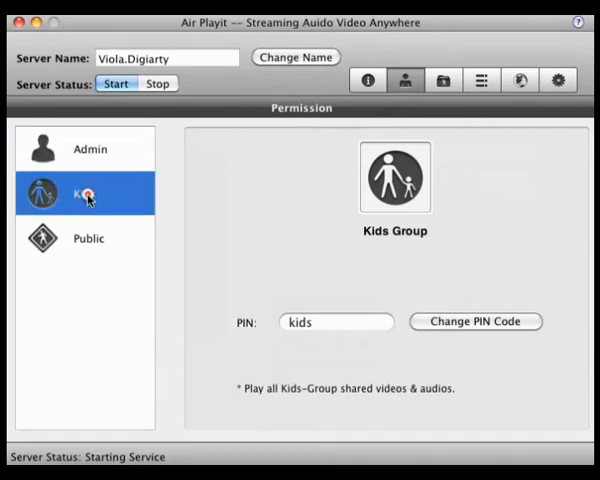
click(88, 238)
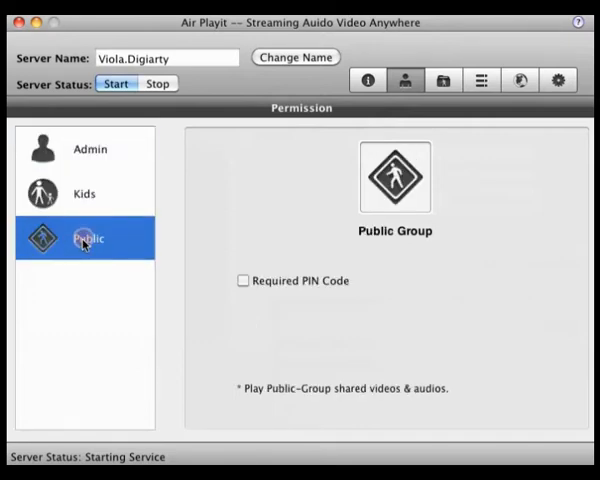
click(88, 148)
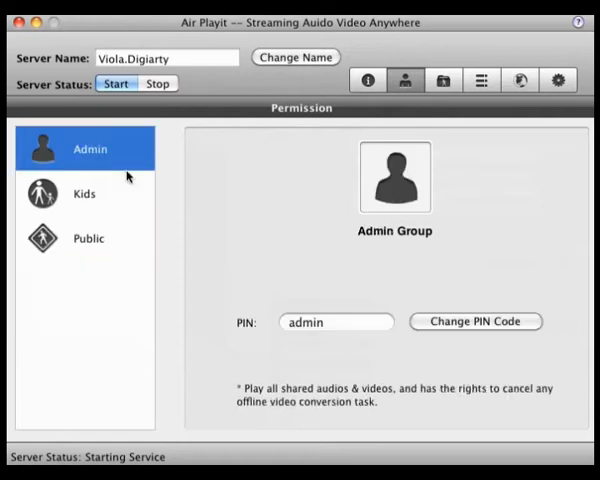
click(476, 320)
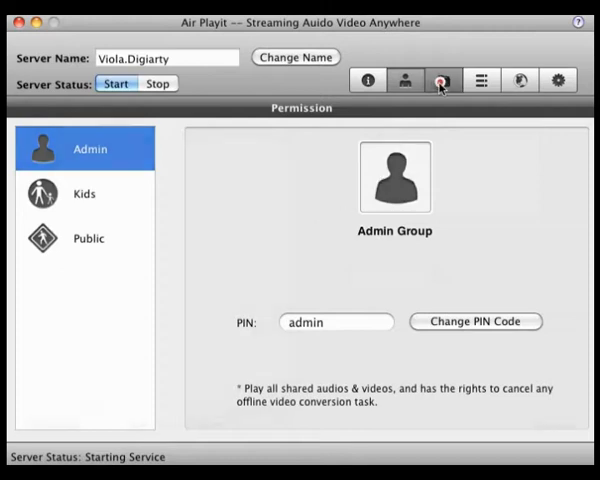
Check the Sharing Folder list, cancelling the Add Folder and Add iTunes Playlist dialogs, then move to conversion tasks.
click(442, 80)
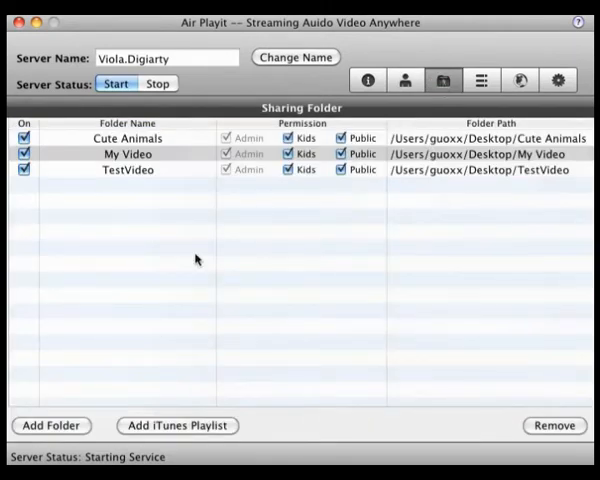
click(52, 424)
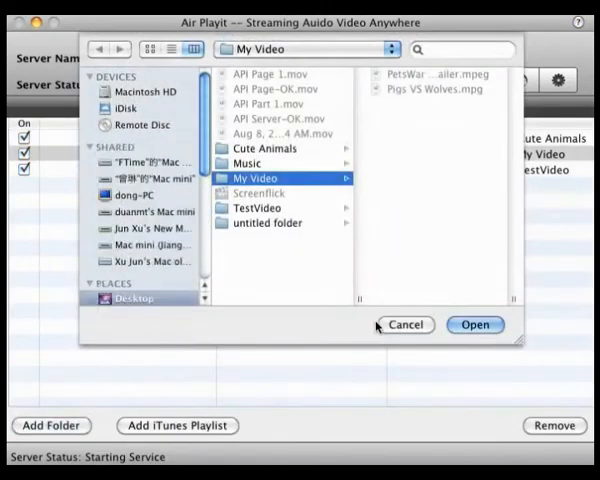
click(476, 324)
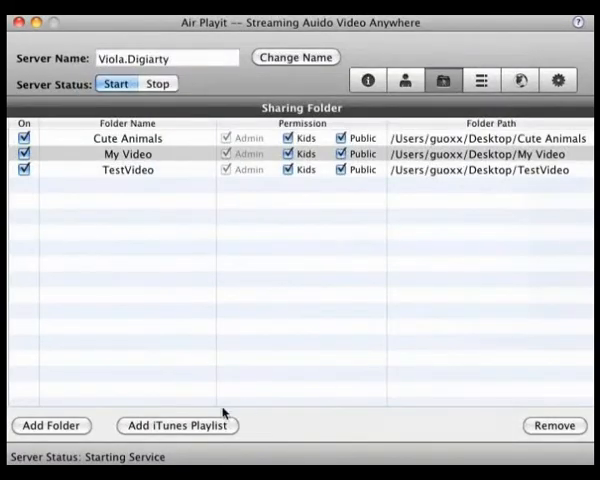
click(178, 424)
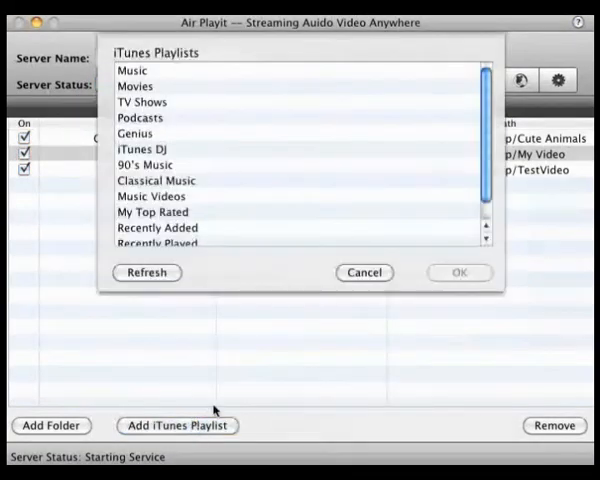
click(364, 272)
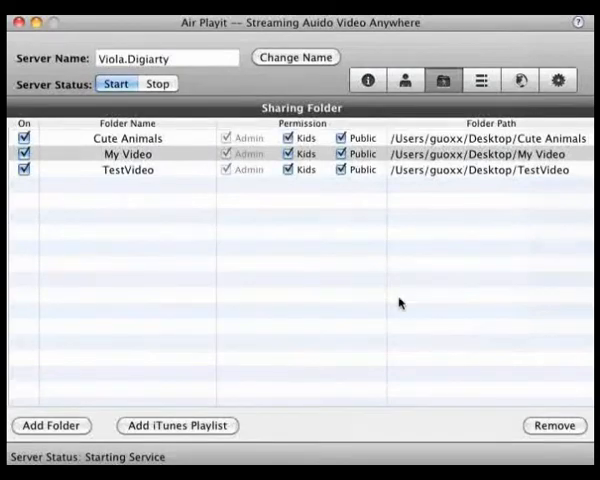
click(552, 424)
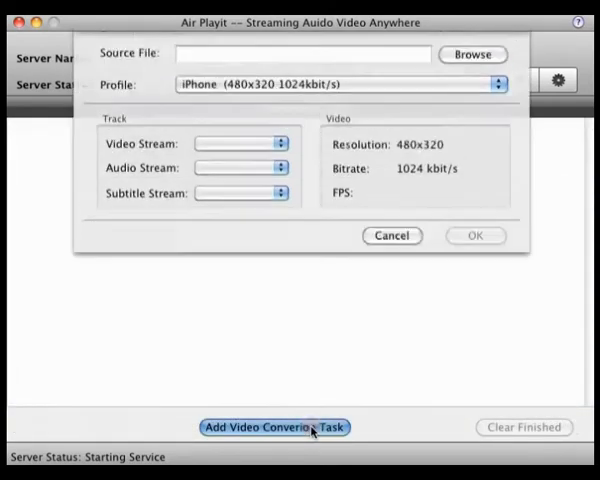
Choose a source video from My Video and the iPad HD output profile for the task.
click(472, 56)
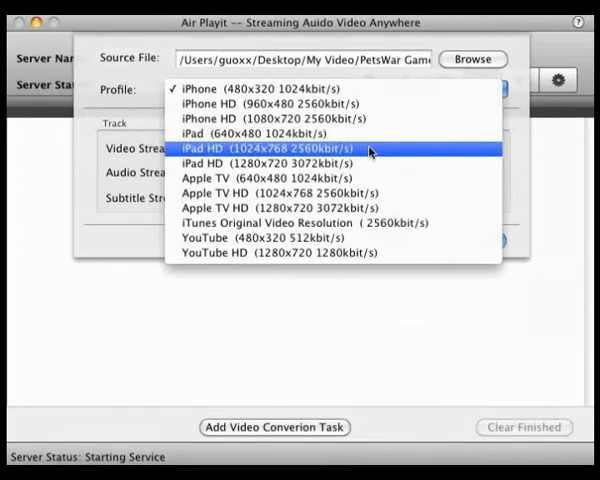
click(270, 164)
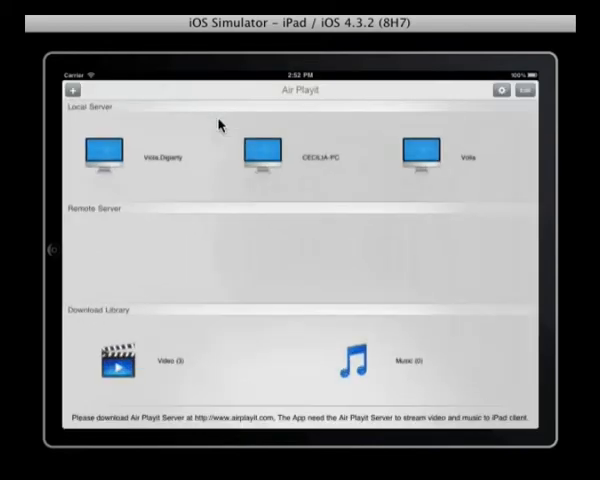
mouse_move(532, 222)
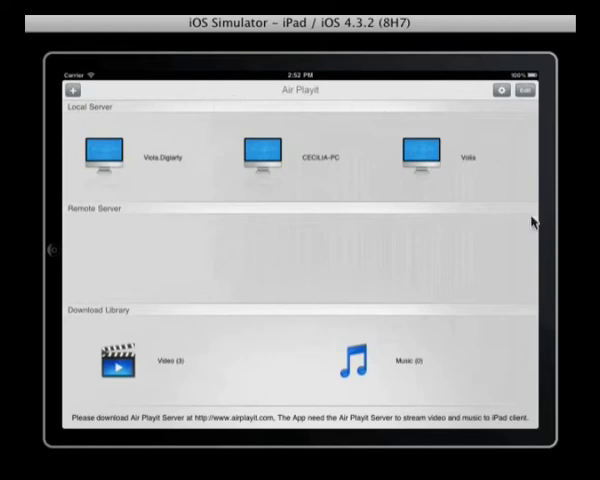
mouse_move(108, 328)
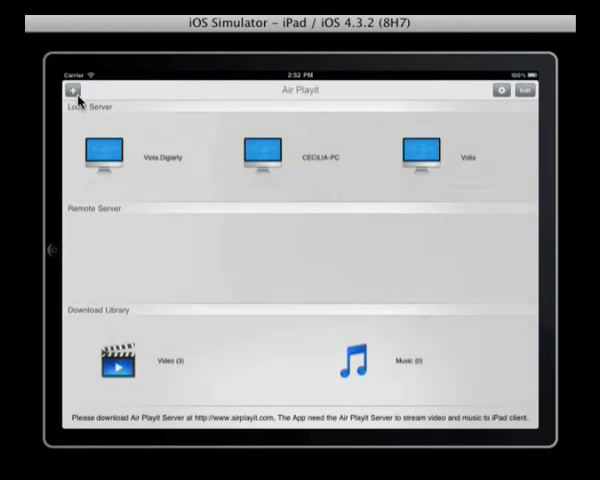
click(70, 90)
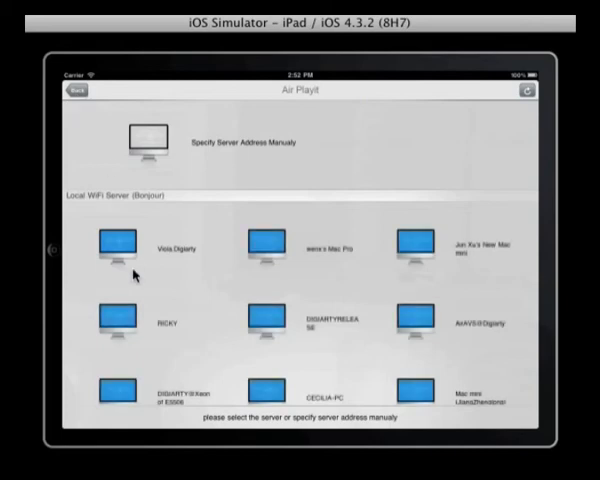
mouse_move(76, 110)
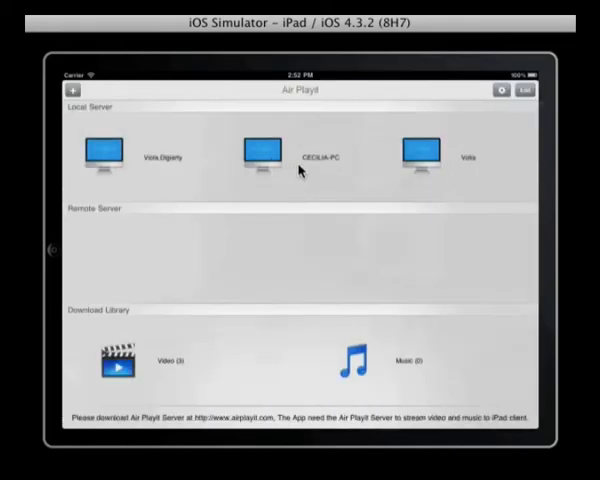
click(260, 152)
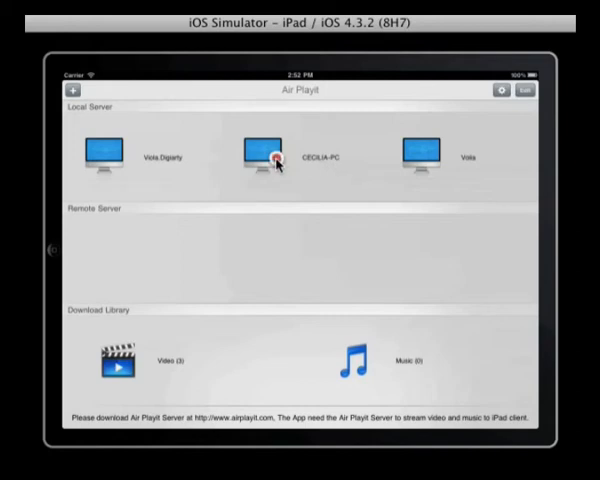
Browse the Viola.Digiarty server into My Video and then its AVI folder.
click(264, 150)
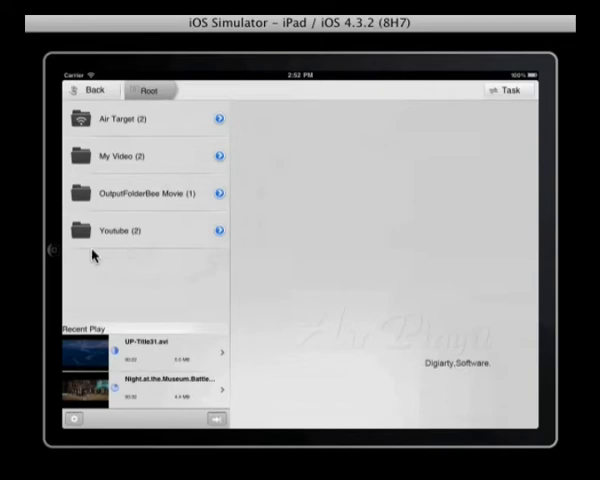
mouse_move(124, 164)
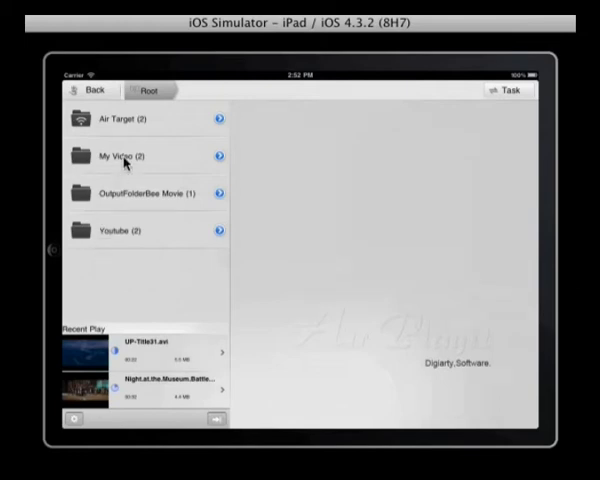
click(120, 156)
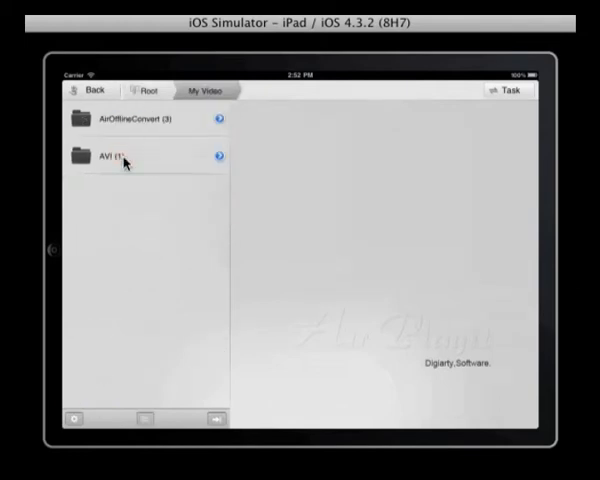
click(110, 156)
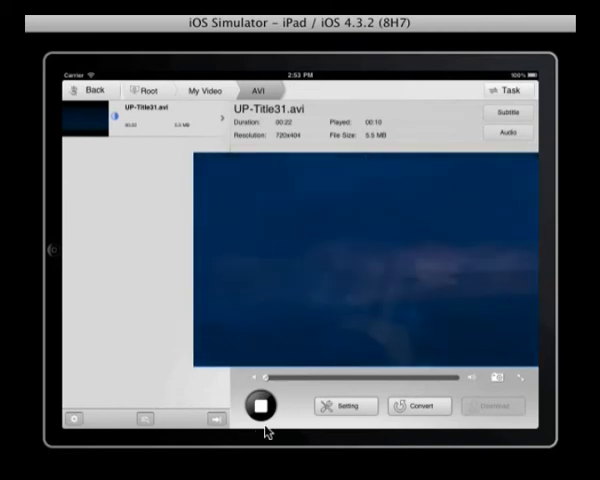
Pause UP-Title3.avi and show its Connection Type choices with Local WiFi checked.
click(264, 406)
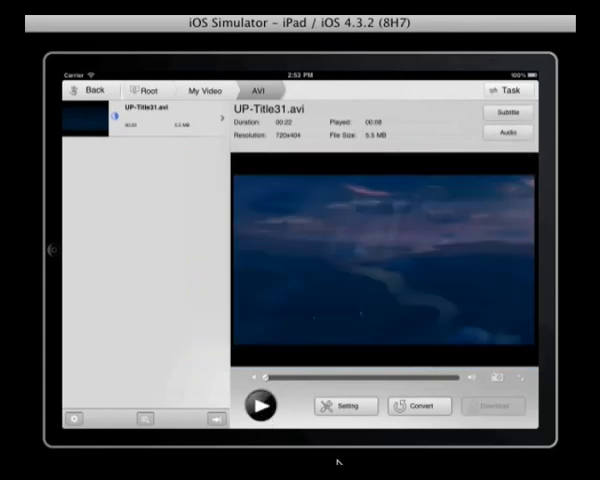
click(344, 406)
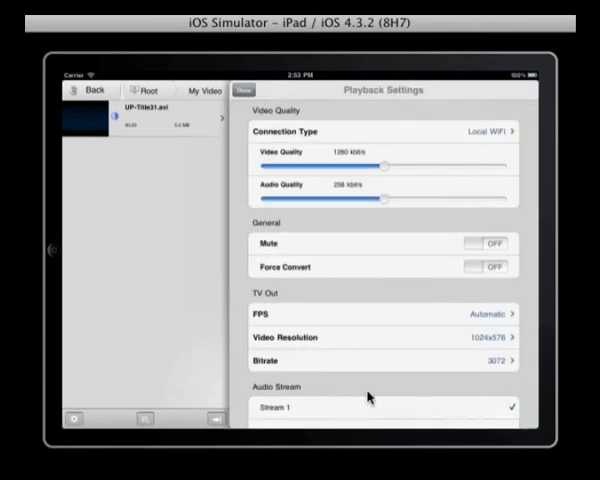
click(480, 132)
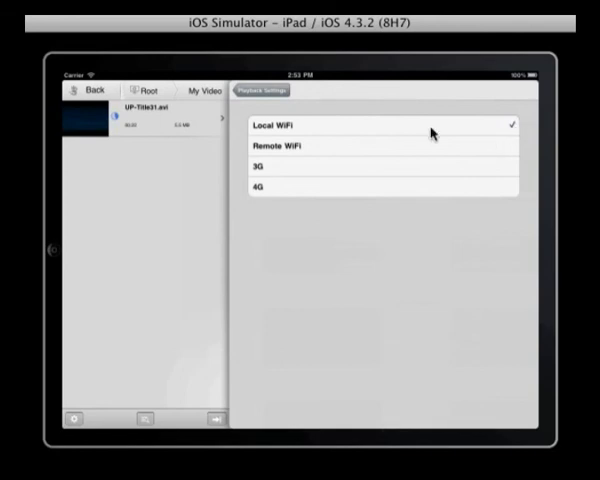